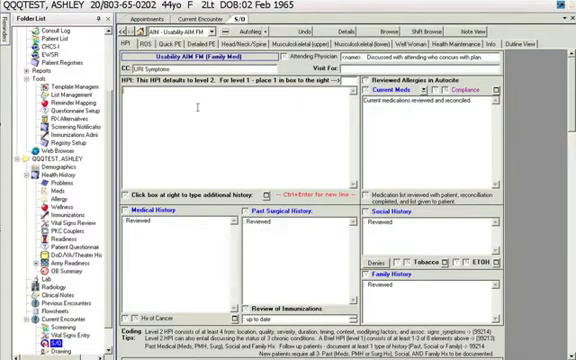
{"action": "type", "text": "The Pt"}
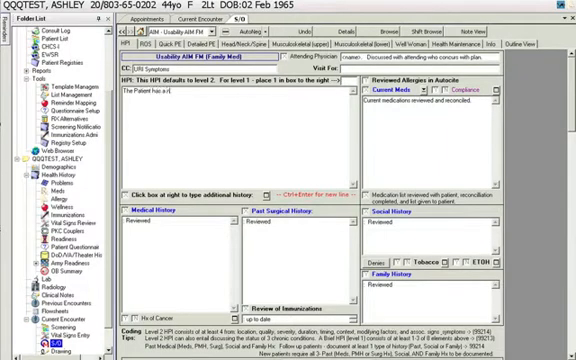
{"action": "type", "text": "non-productive cough, nasal discharge and"}
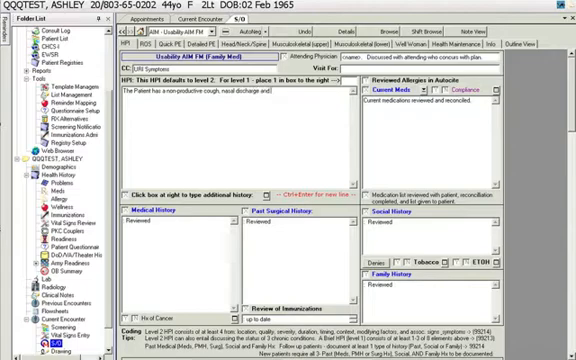
{"action": "type", "text": "fevers"}
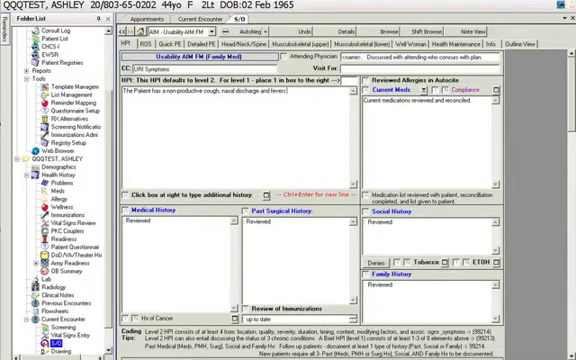
{"action": "type", "text": "for 2 days"}
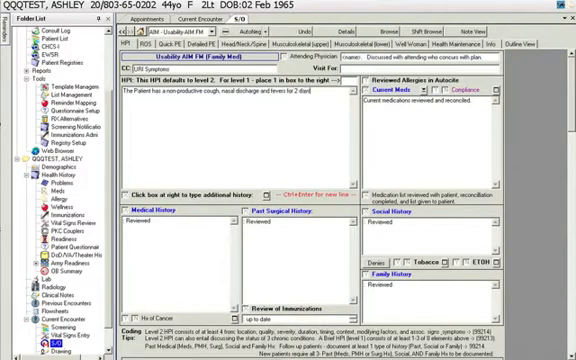
{"action": "type", "text": "No earache,"}
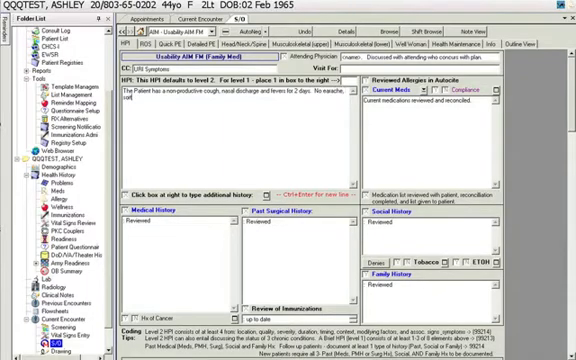
{"action": "type", "text": "sore throa"}
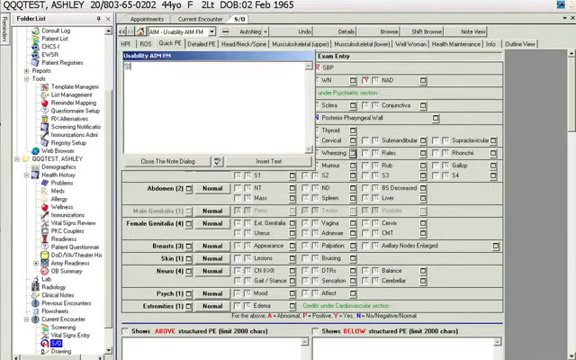
{"action": "type", "text": "Slight diffuse"}
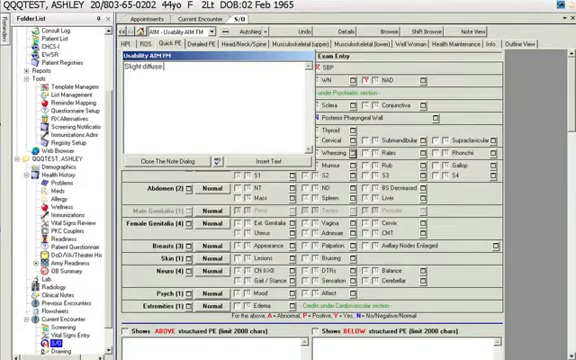
{"action": "type", "text": "bilaterally, clears with"}
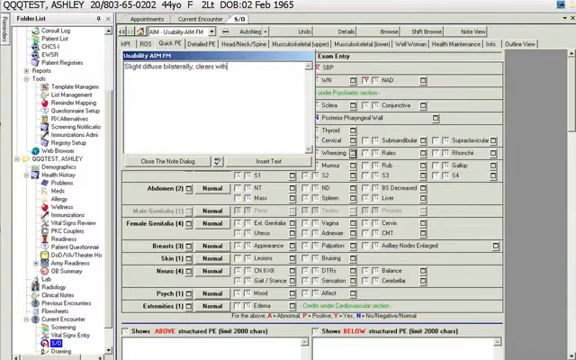
{"action": "type", "text": "cough"}
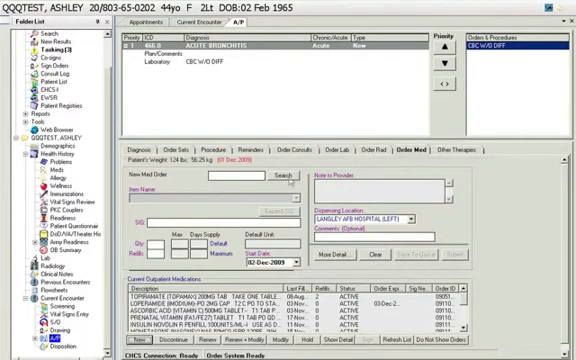
{"action": "type", "text": "ALBU"}
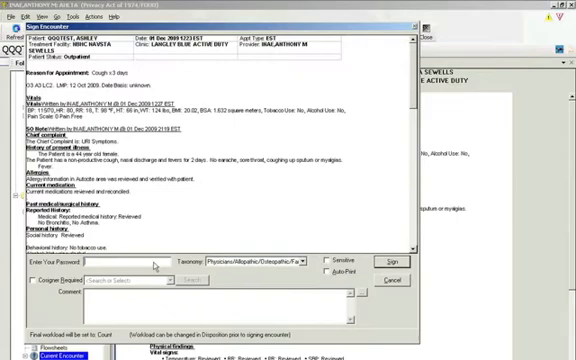
{"action": "type", "text": "*"}
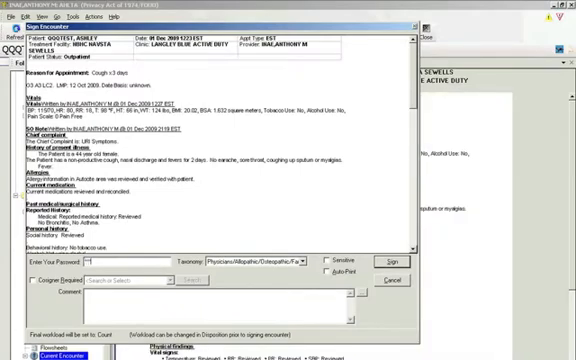